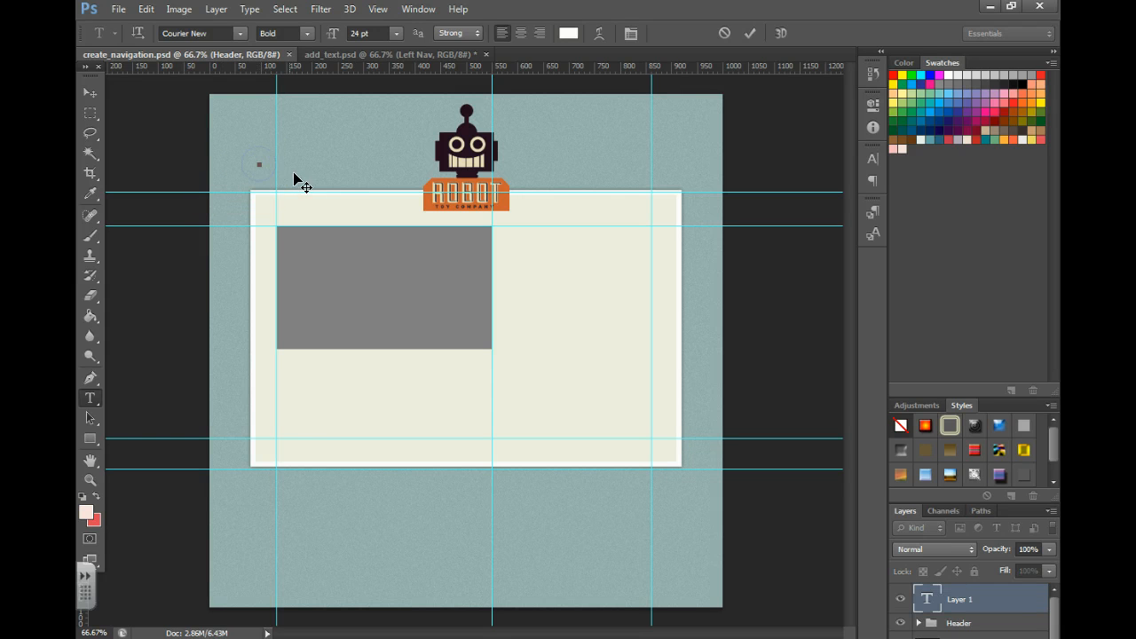
pyautogui.write('HOME')
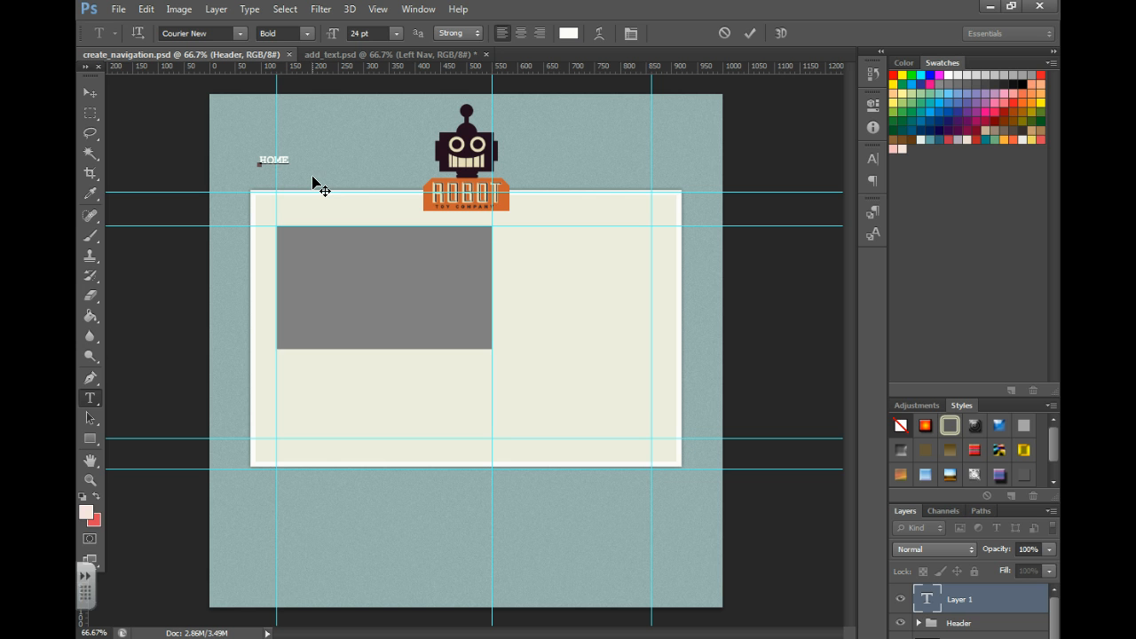
pyautogui.write('>')
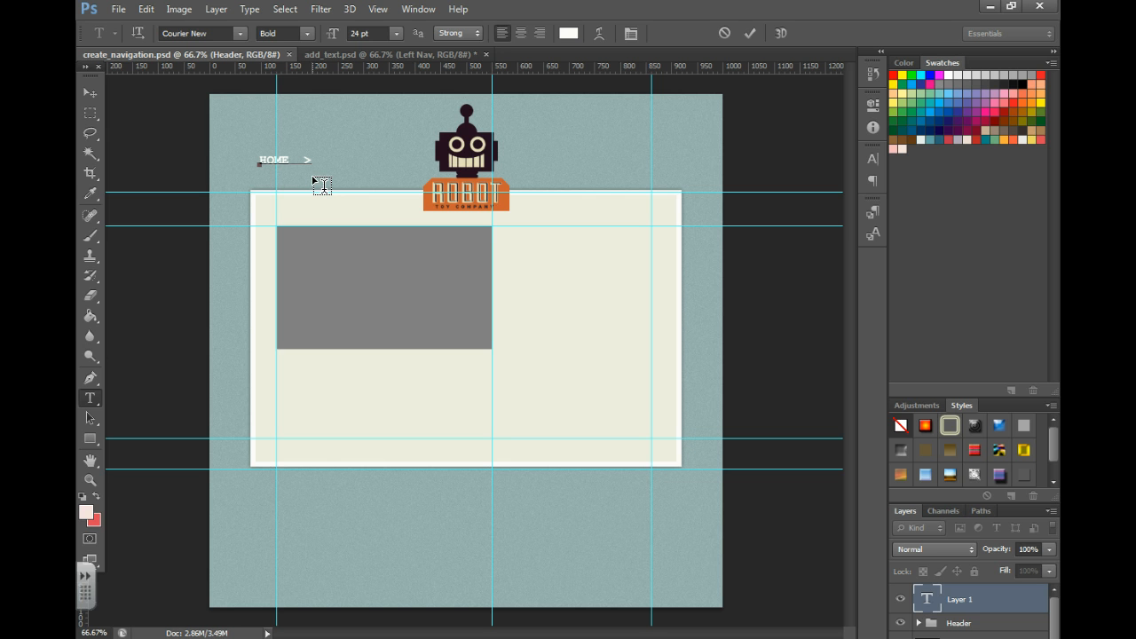